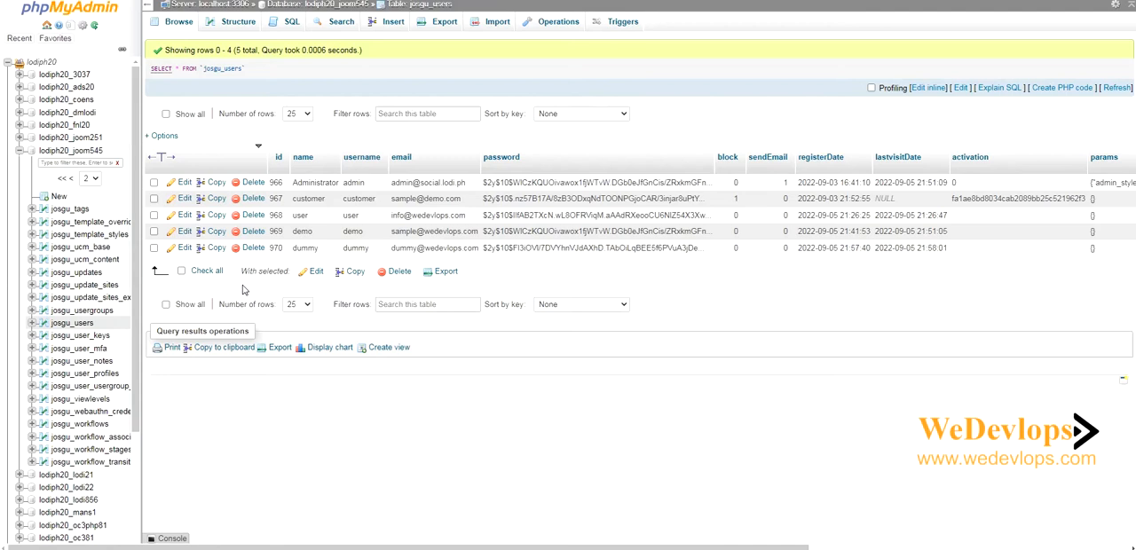
click(185, 249)
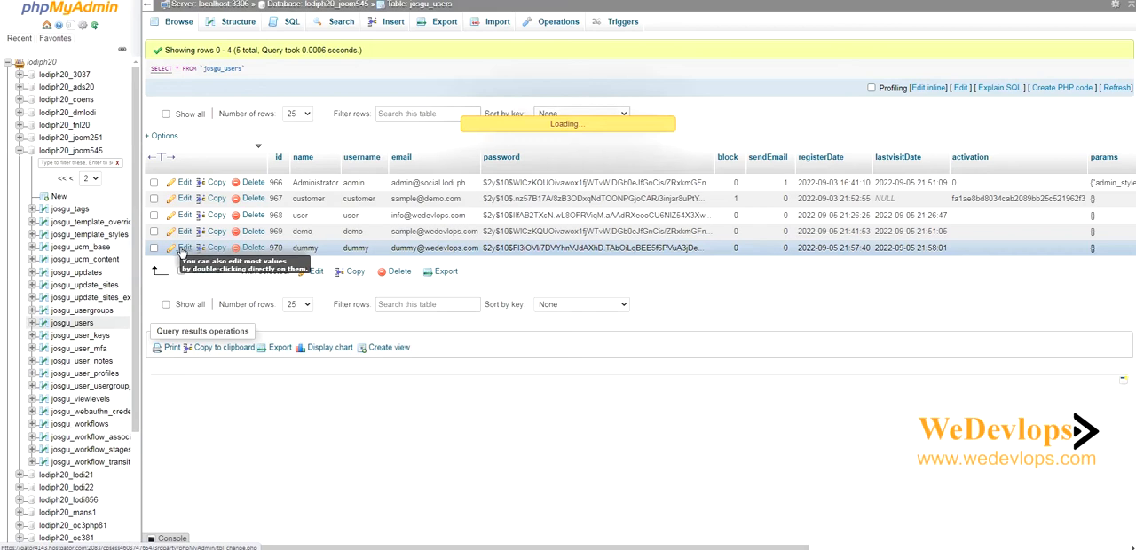